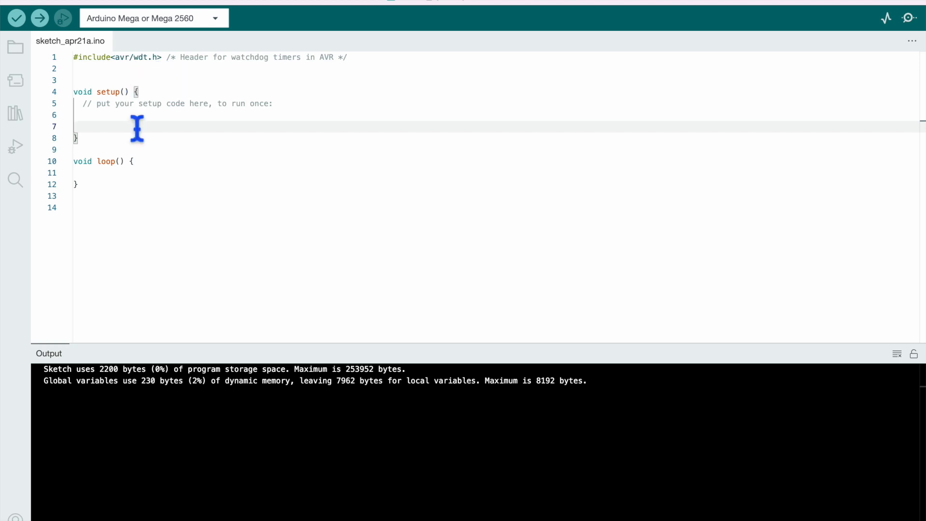
# Add the '// Enable the WDT' planning comment inside setup().
pyautogui.write('//')
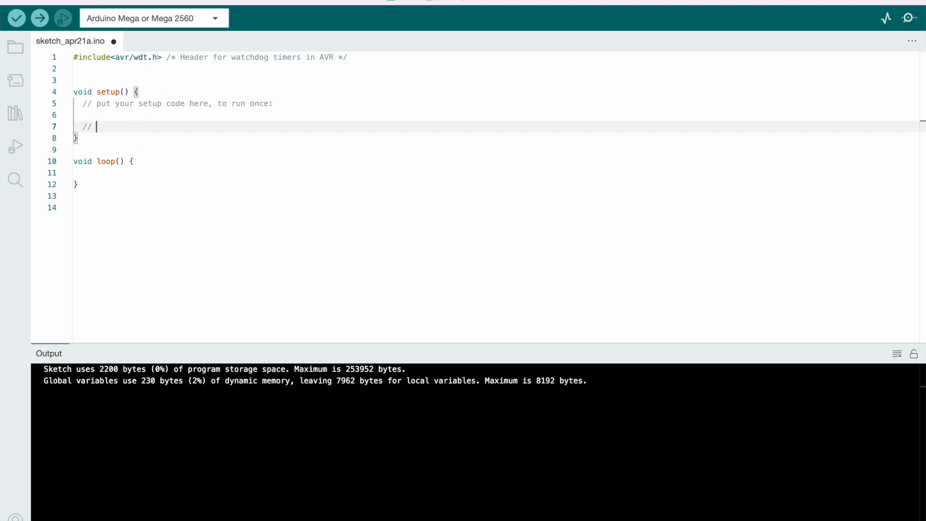
pyautogui.write('Enable the')
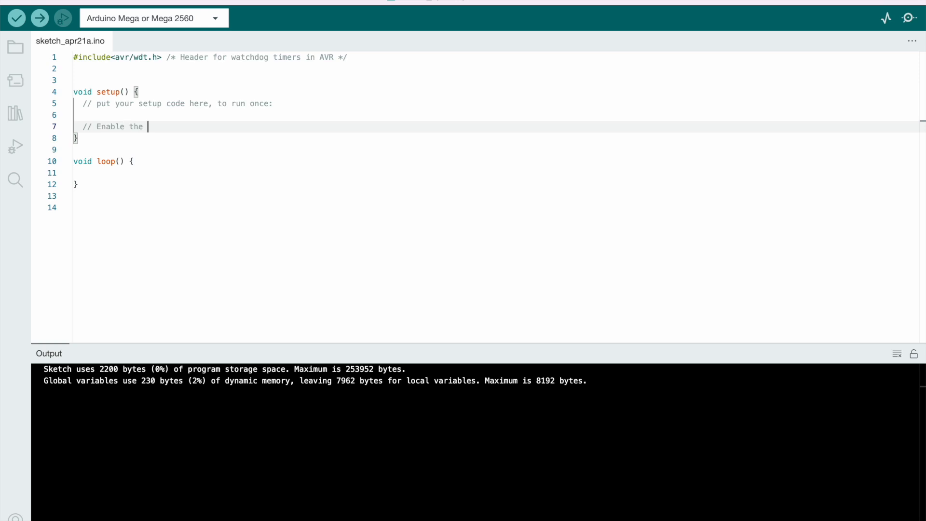
pyautogui.write('WDT')
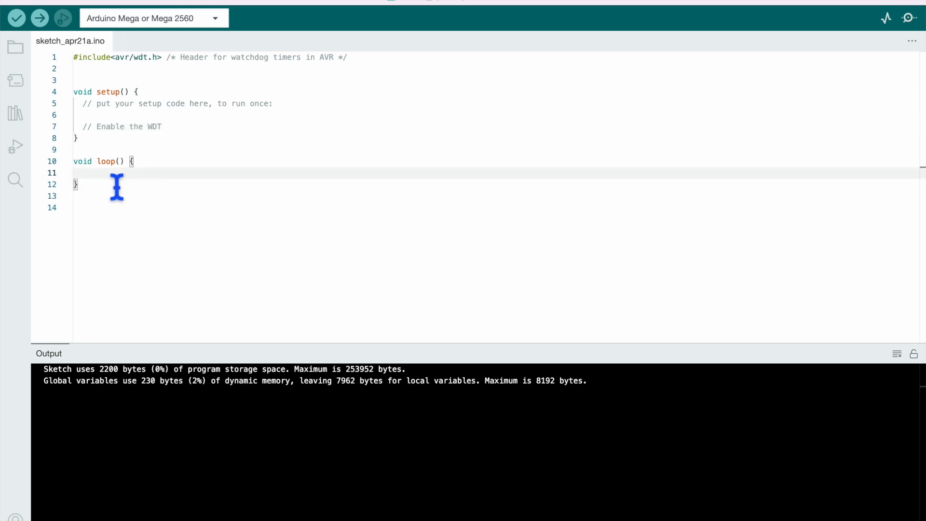
# Add loop() comments: 5-pass for loop with WDT reset, loop end, and 2.5 sec delay.
pyautogui.write('// Make for loop')
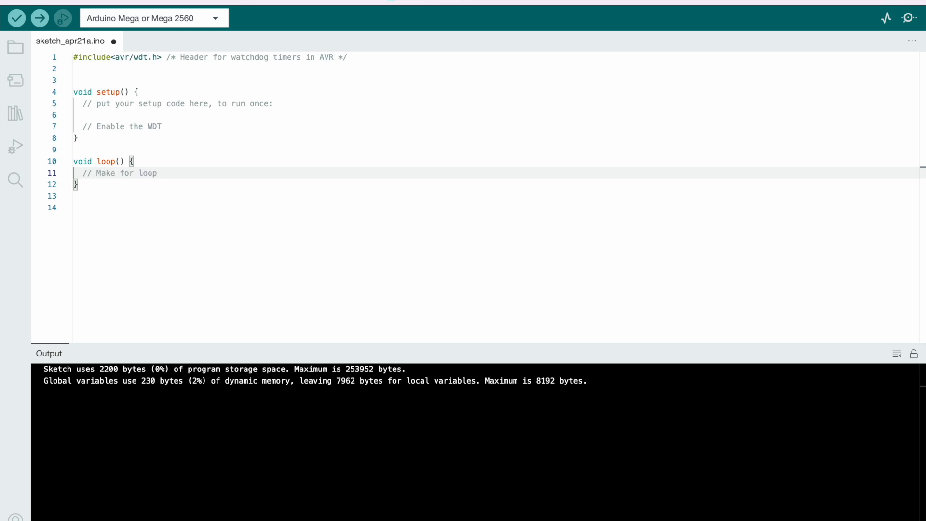
pyautogui.write('5 times, where you perform')
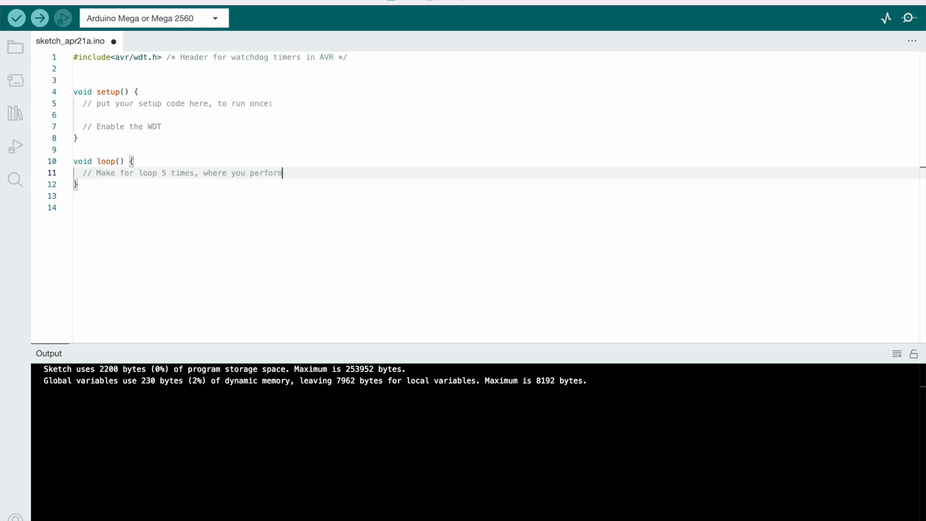
pyautogui.write('WDT Reset')
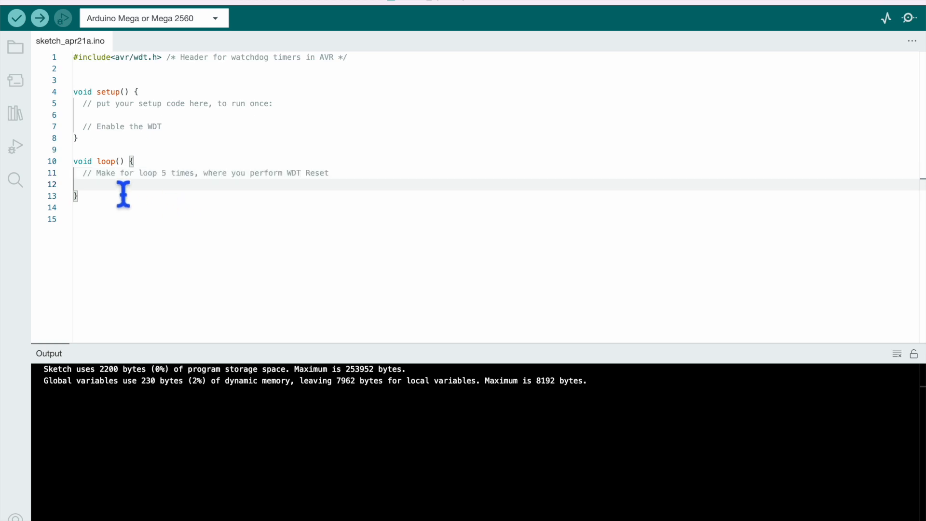
pyautogui.moveTo(167, 204)
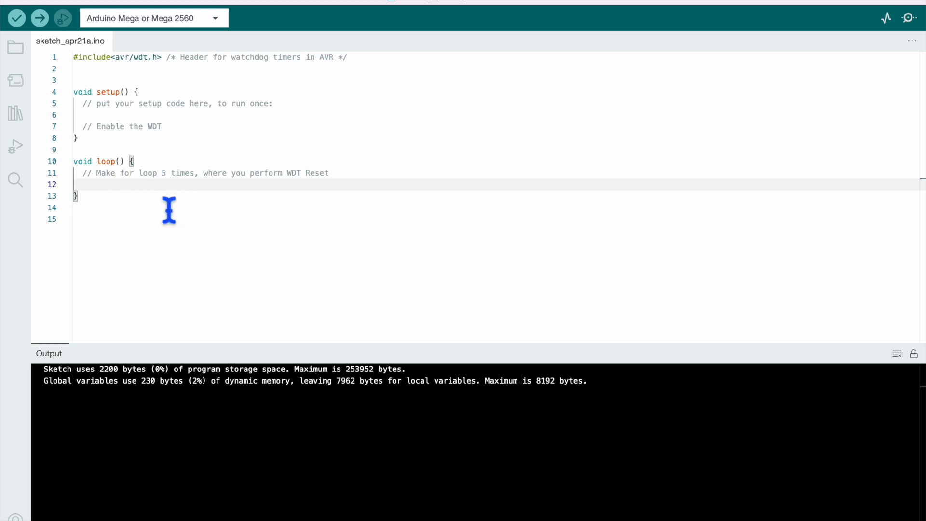
pyautogui.write('//for loop end')
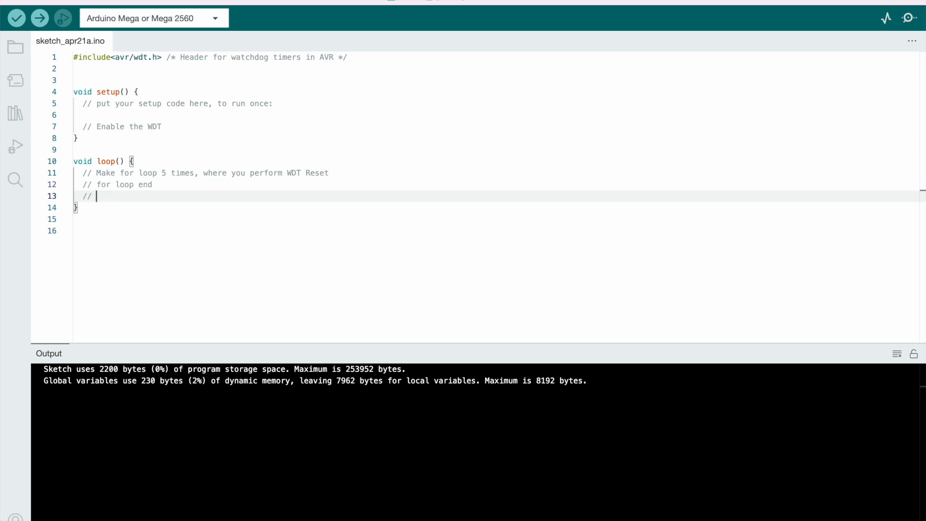
pyautogui.write('Keep delay 2.5')
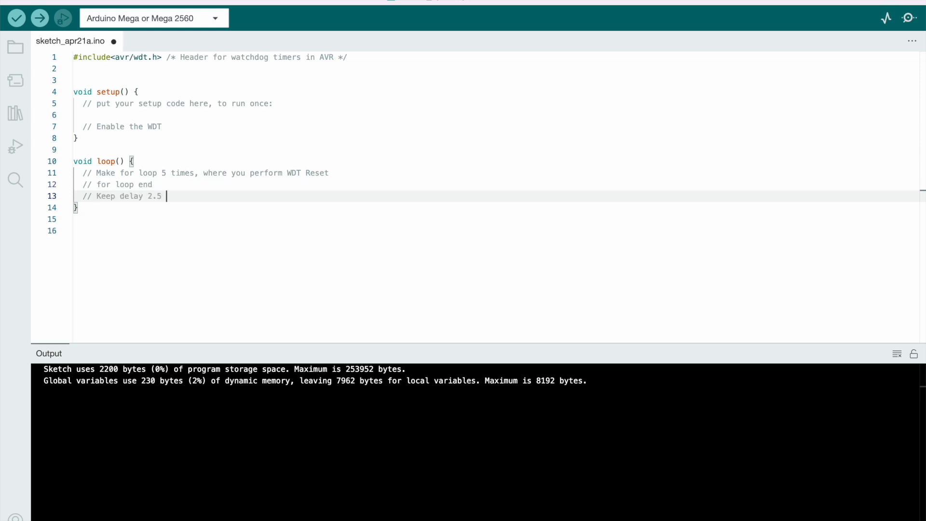
pyautogui.write('sec')
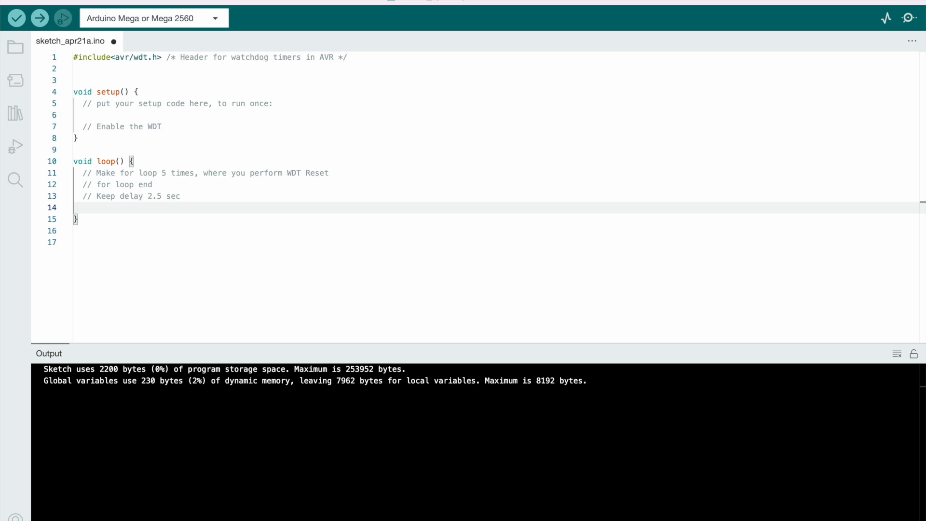
# Add dealy(2500); and Serial.println("Expecting not to be printed.") under the loop comments.
pyautogui.write('dealy(25)')
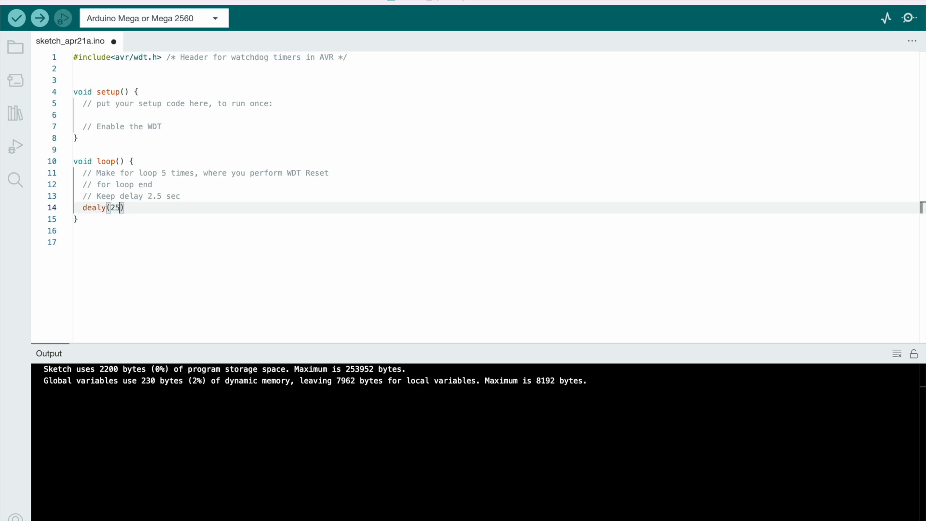
pyautogui.write('00);')
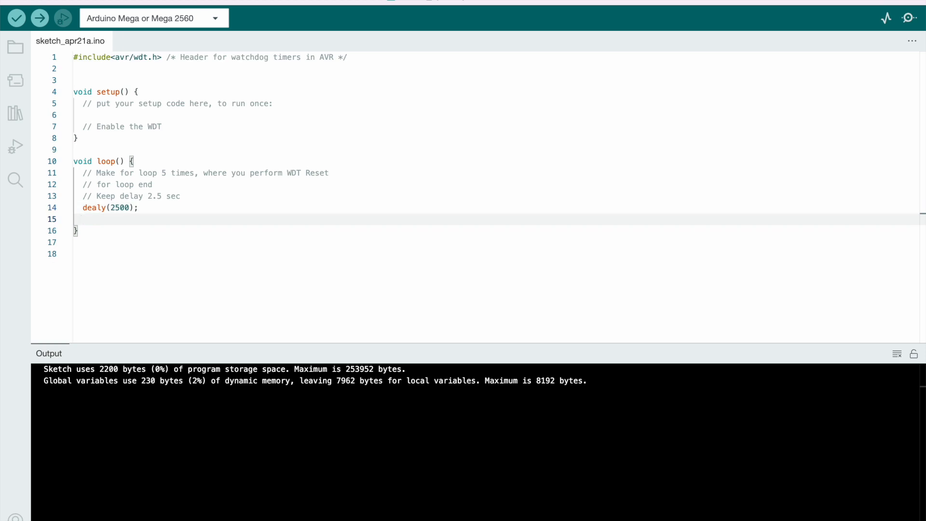
pyautogui.write('Seri')
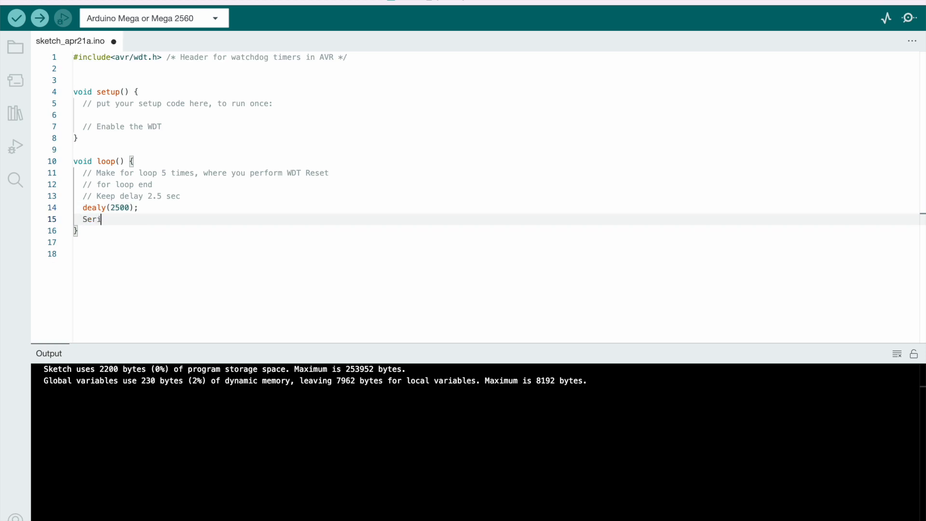
pyautogui.write('al.println("Expecting not to be printed.")')
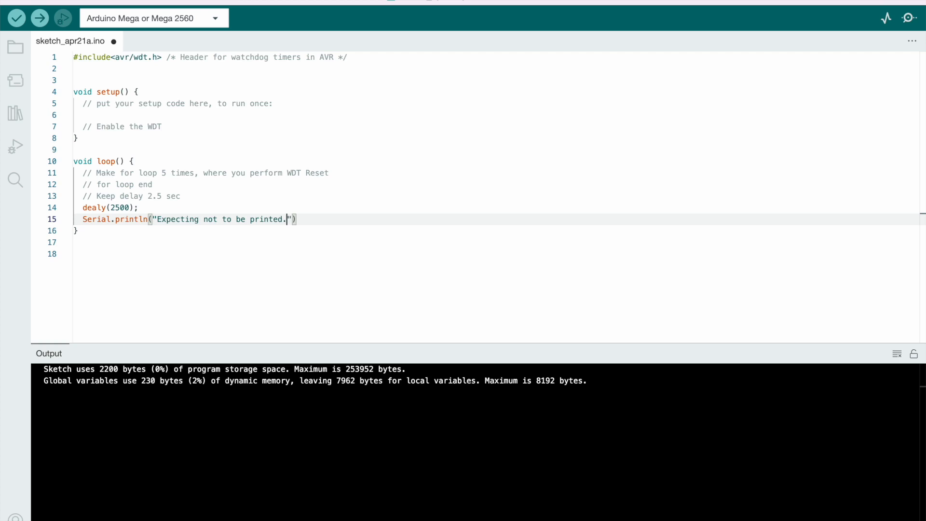
# Start setup() with a '// Disable WDT' comment, wdt_disable(); and delay(3000);.
pyautogui.click(83, 115)
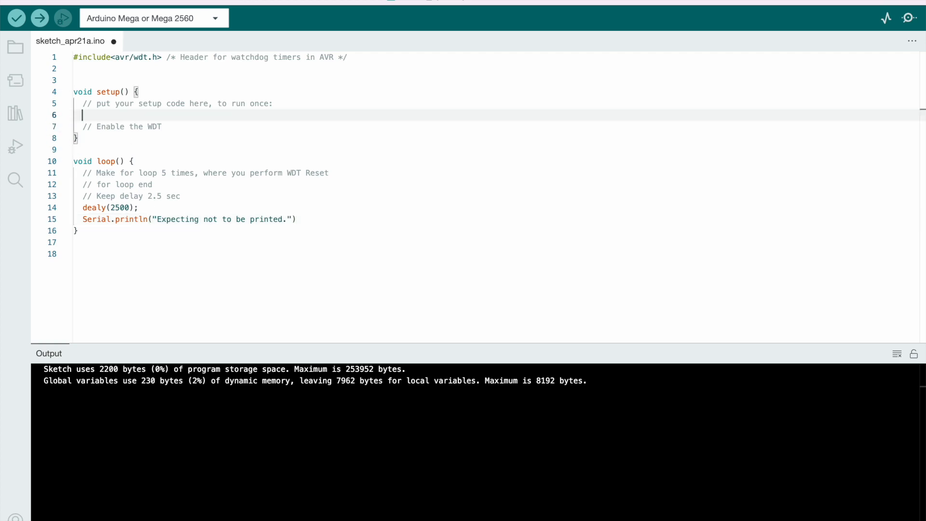
pyautogui.write('//')
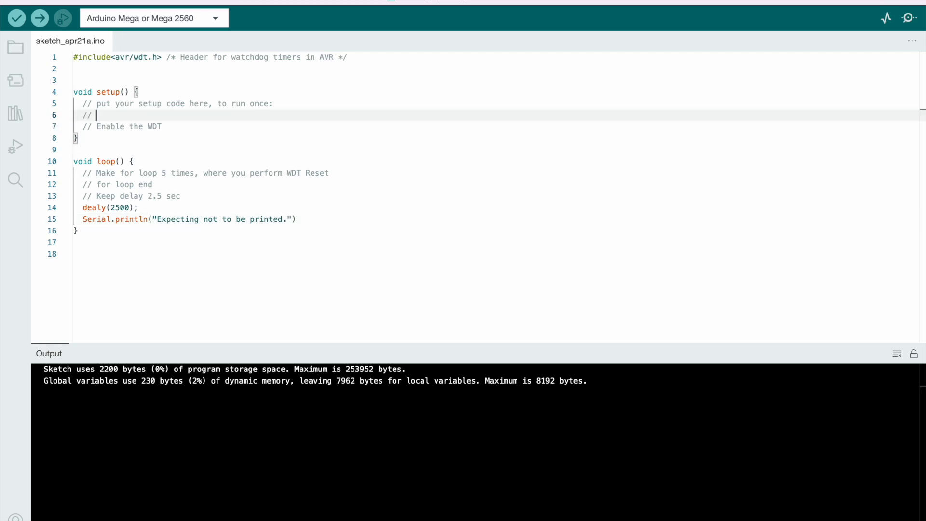
pyautogui.write('Disable WDT')
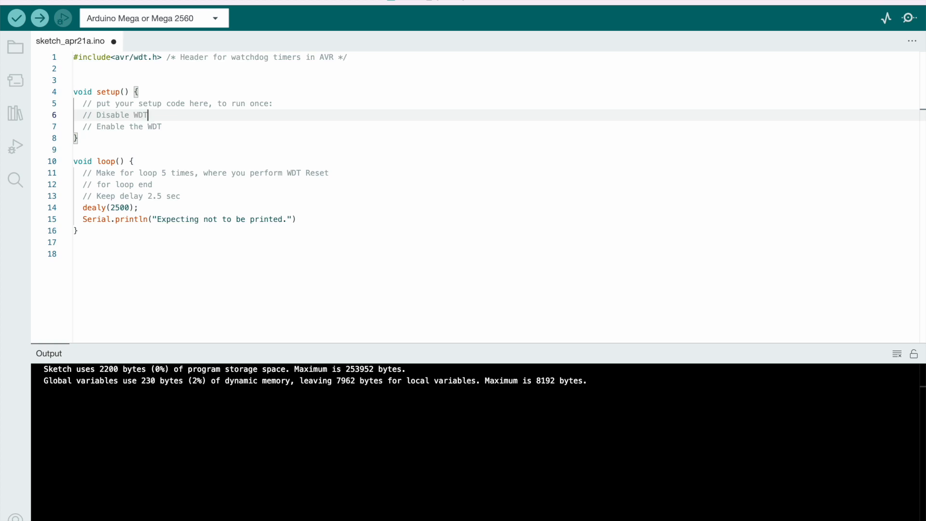
pyautogui.write('wdt_disable')
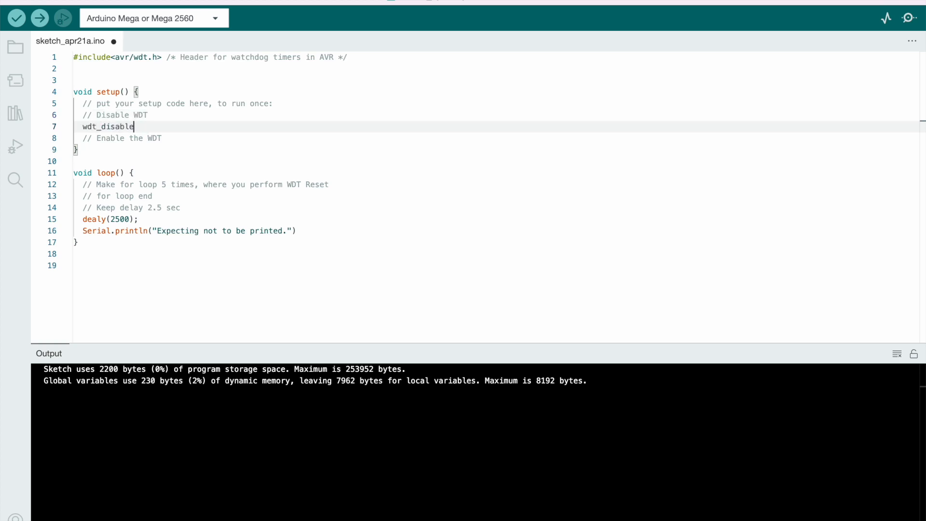
pyautogui.write('();')
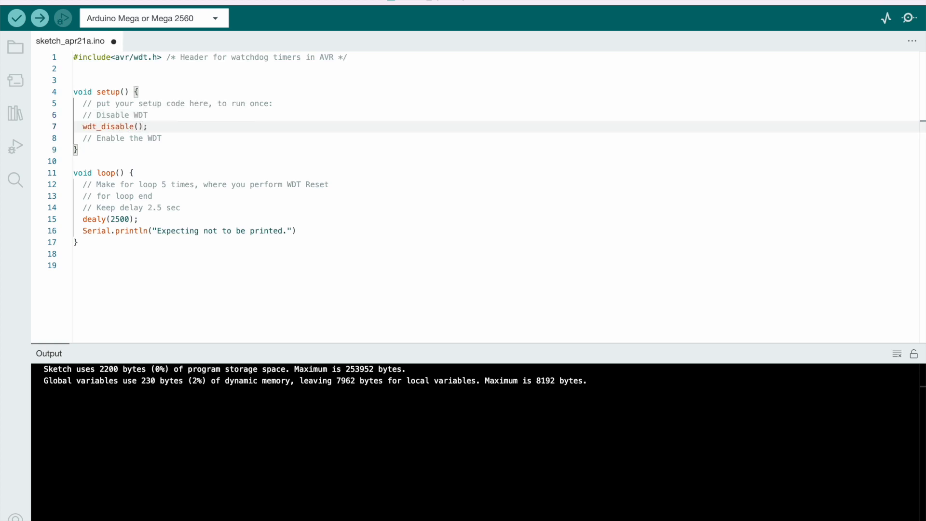
pyautogui.write('delay(3000);')
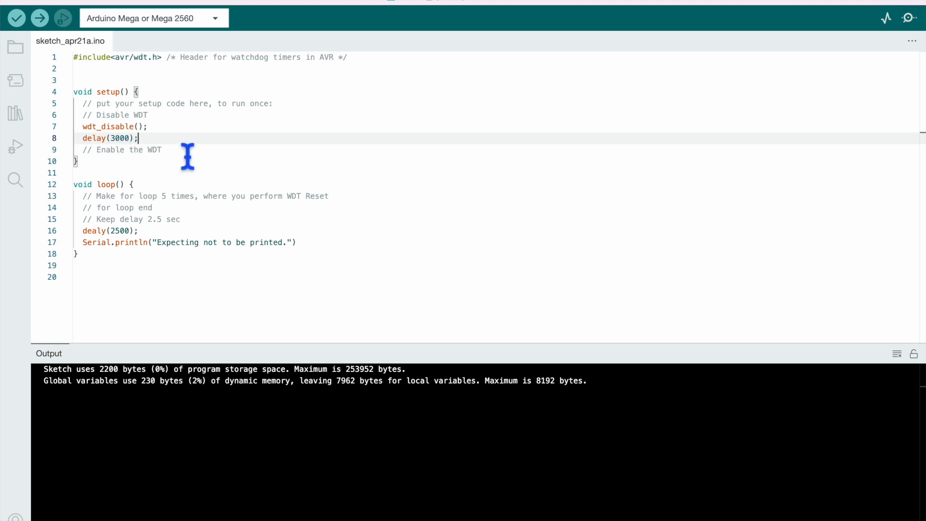
# Add wdt_enable(WDTO_2S); below the Enable the WDT comment in setup().
pyautogui.press('enter')
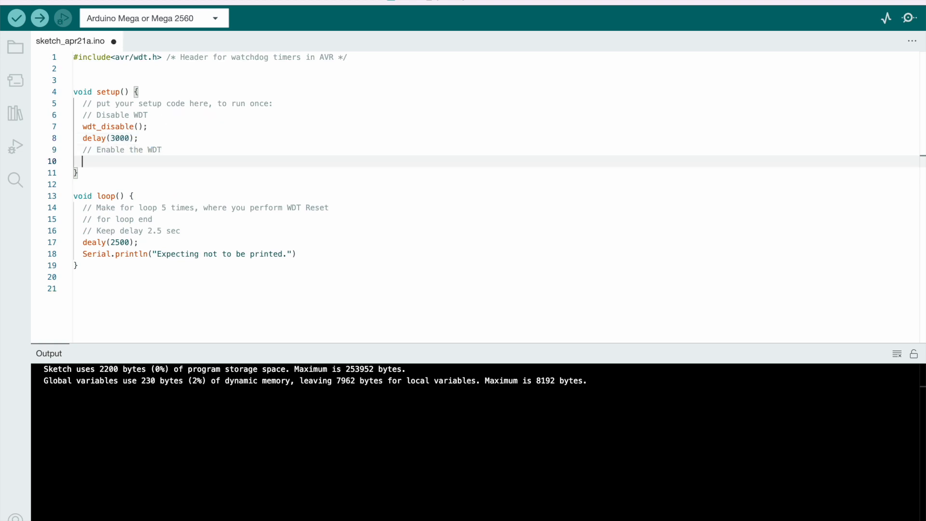
pyautogui.write('wdt_enable')
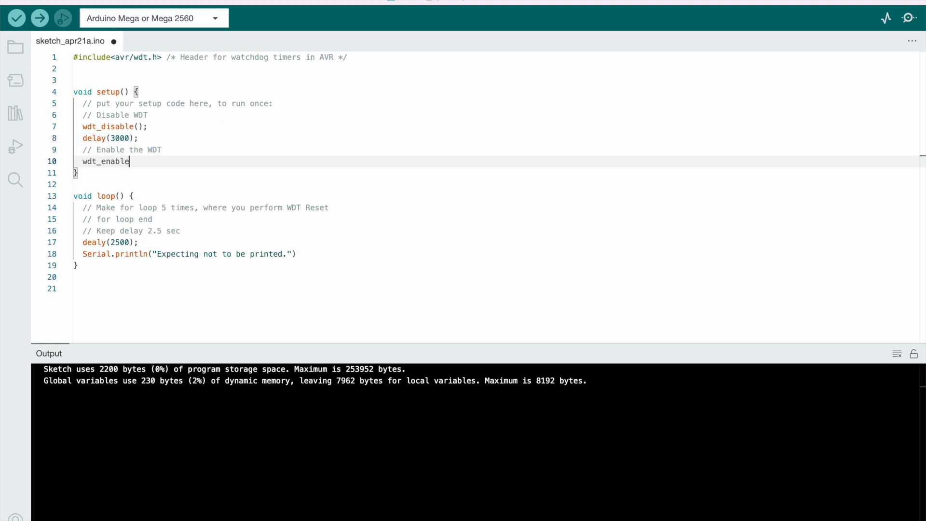
pyautogui.write('(WDT)')
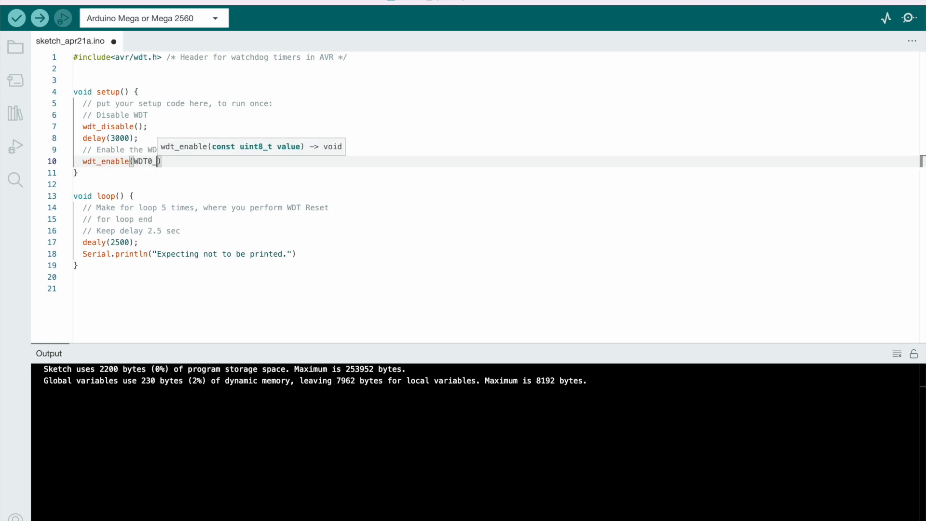
pyautogui.write('2S')
pyautogui.write('f')
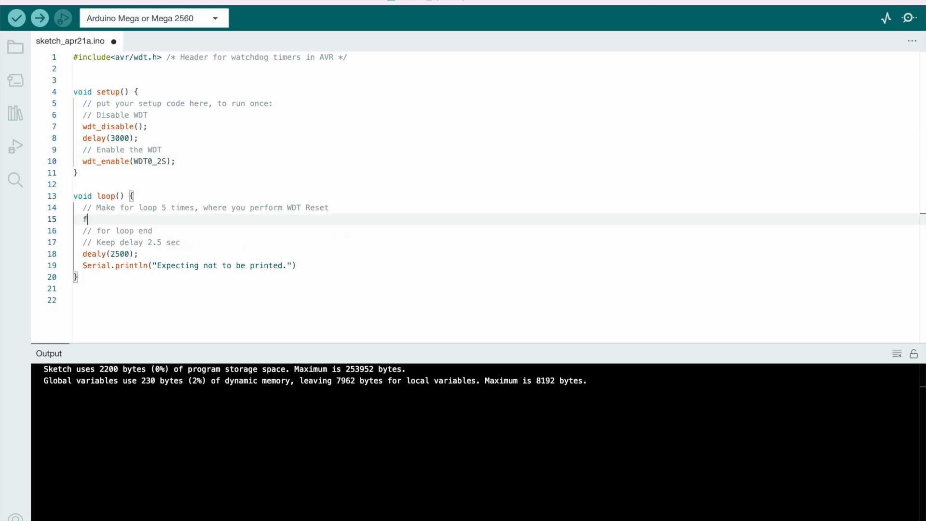
# Write the for (int i = 0; ...; i++) { five-pass loop header in loop().
pyautogui.write('or')
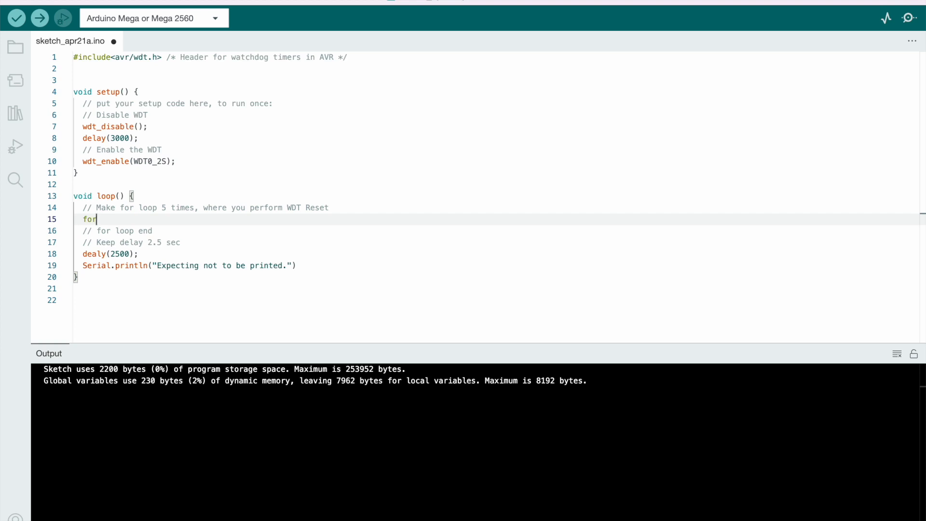
pyautogui.write('( int i )')
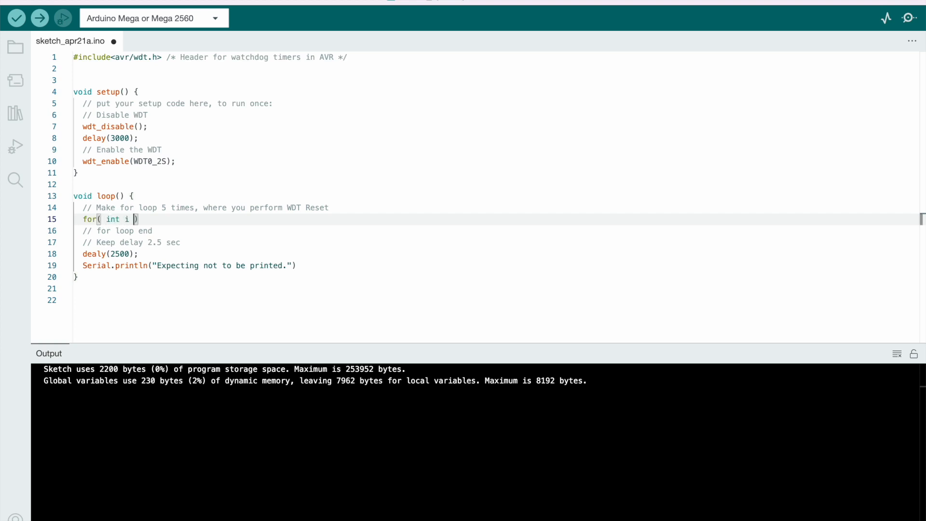
pyautogui.write('= 0; i < 5;')
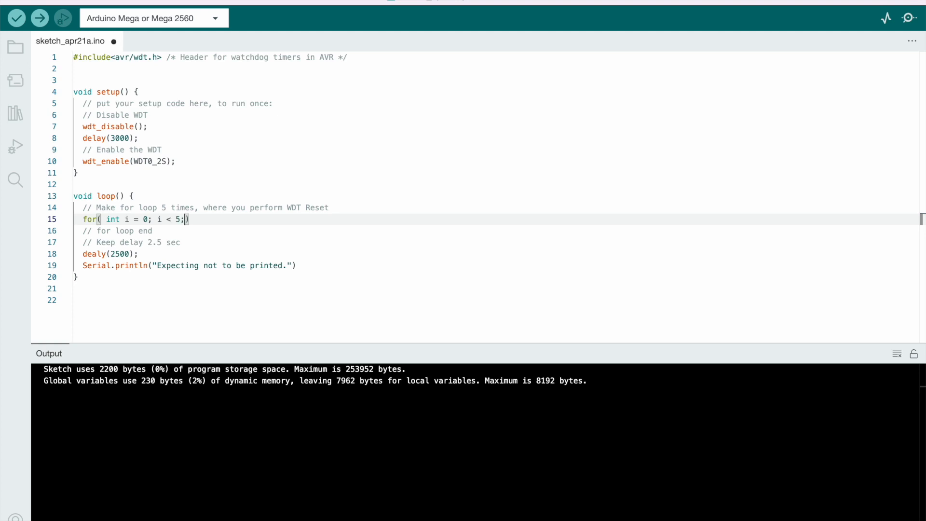
pyautogui.write('i++) {')
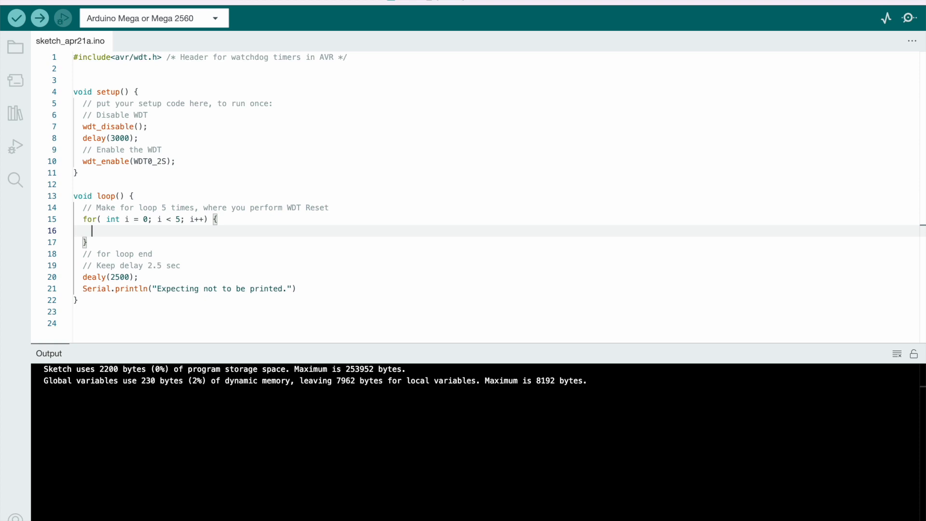
# Inside the loop, print "Iteration = " followed by the value of i.
pyautogui.write('Seria')
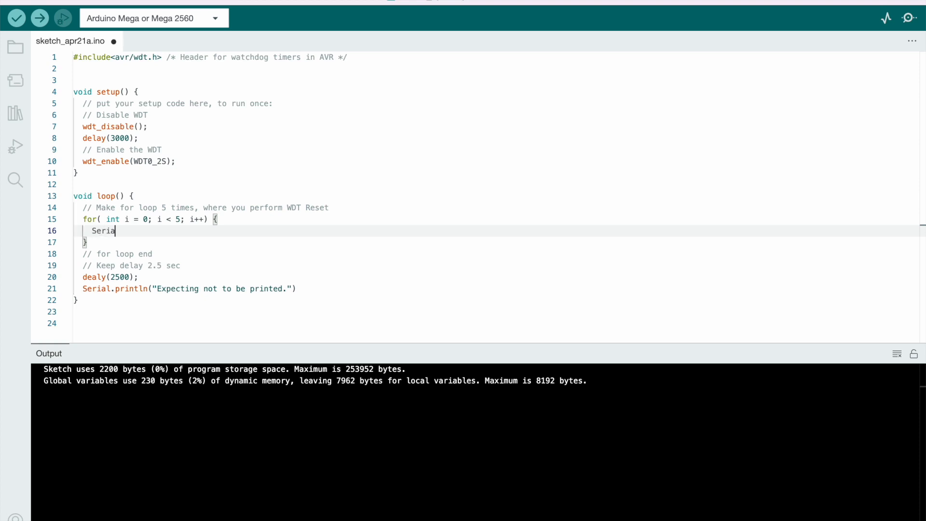
pyautogui.write('.print("")')
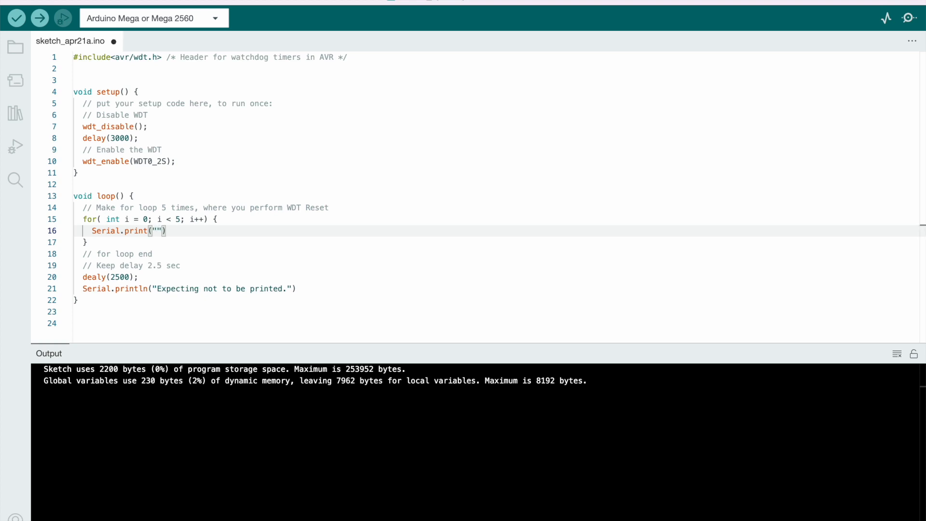
pyautogui.write('Iteration =')
pyautogui.write('Seria')
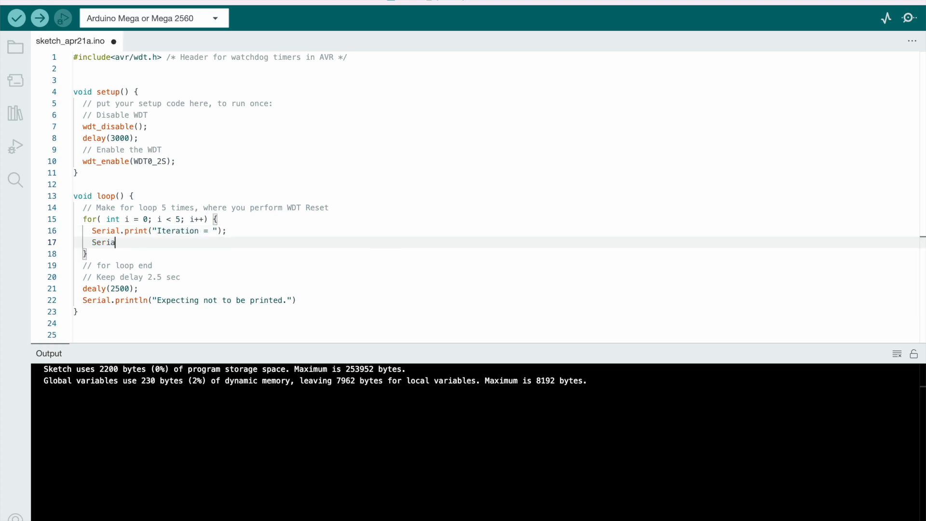
pyautogui.write('.println(i)')
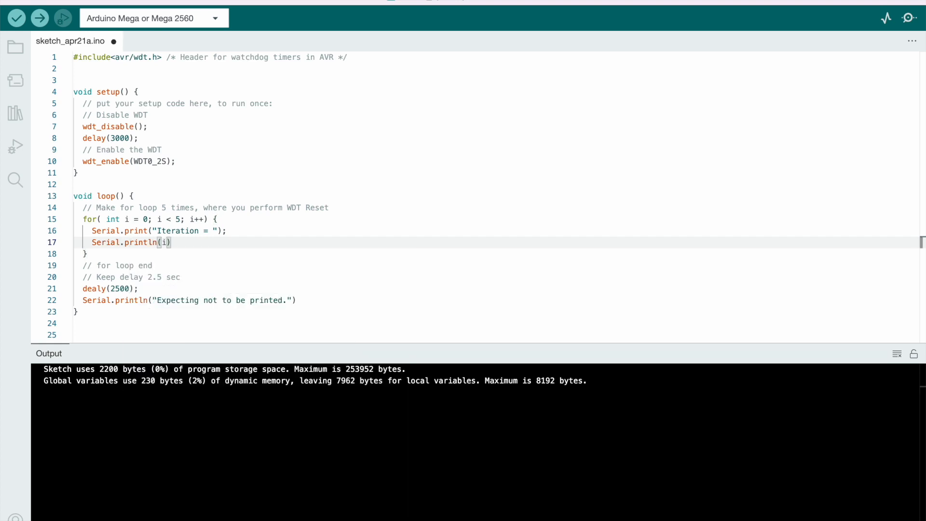
pyautogui.write(';')
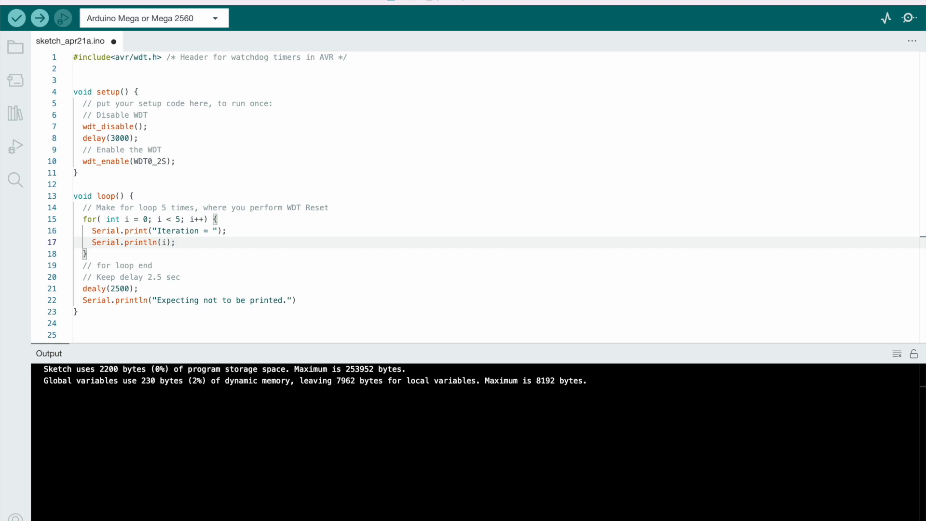
# Add delay(1000); and wdt_reset(); inside the loop and highlight the block.
pyautogui.write('delay')
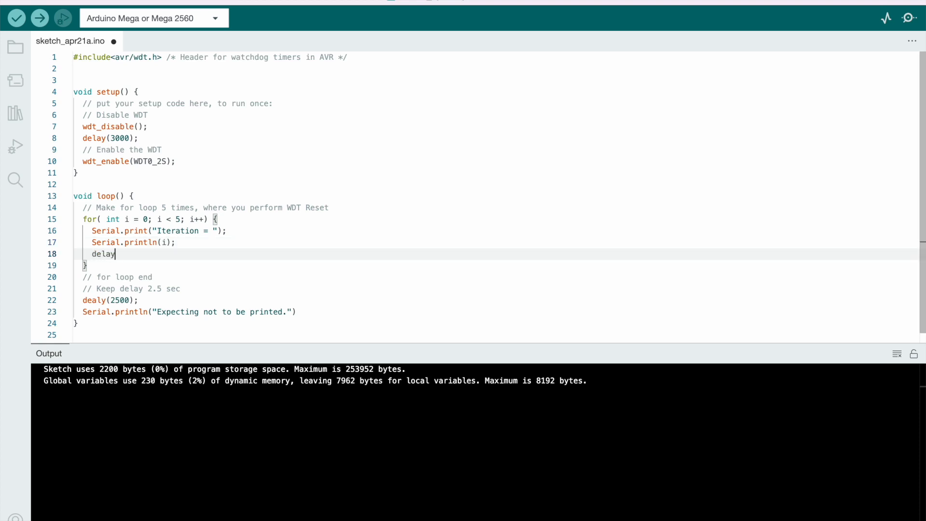
pyautogui.write('(1000);')
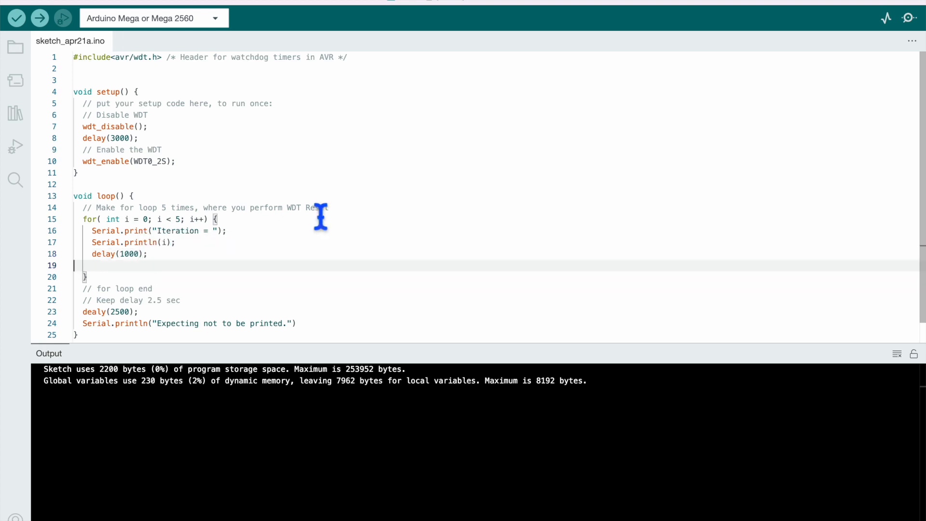
pyautogui.write('wdt_reset')
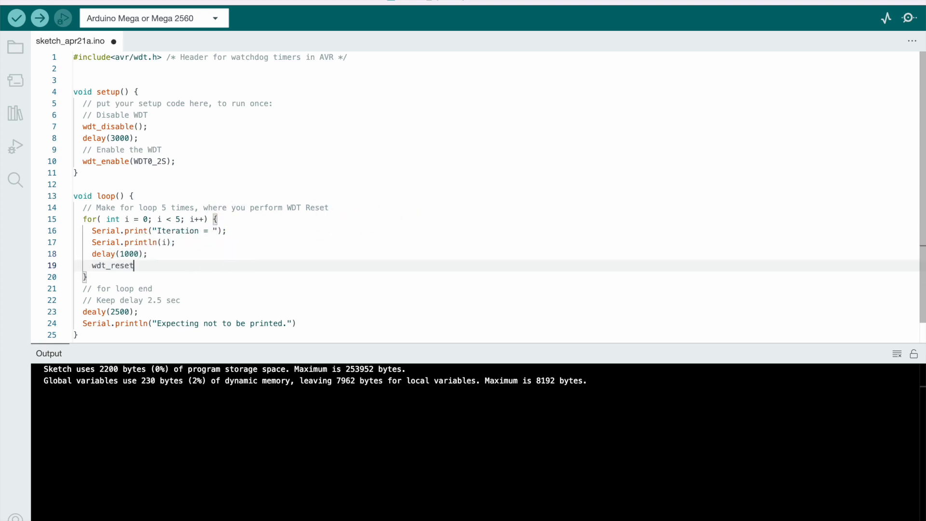
pyautogui.write('();')
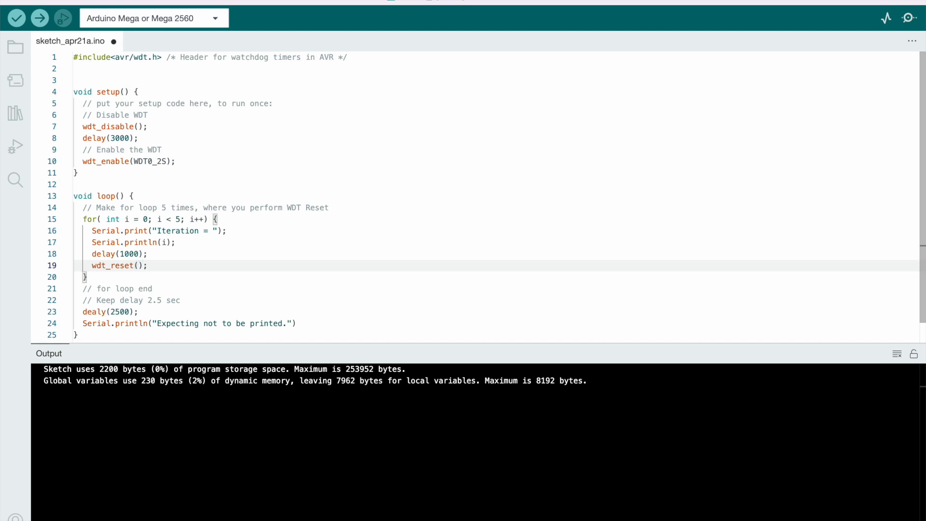
pyautogui.doubleClick(112, 265)
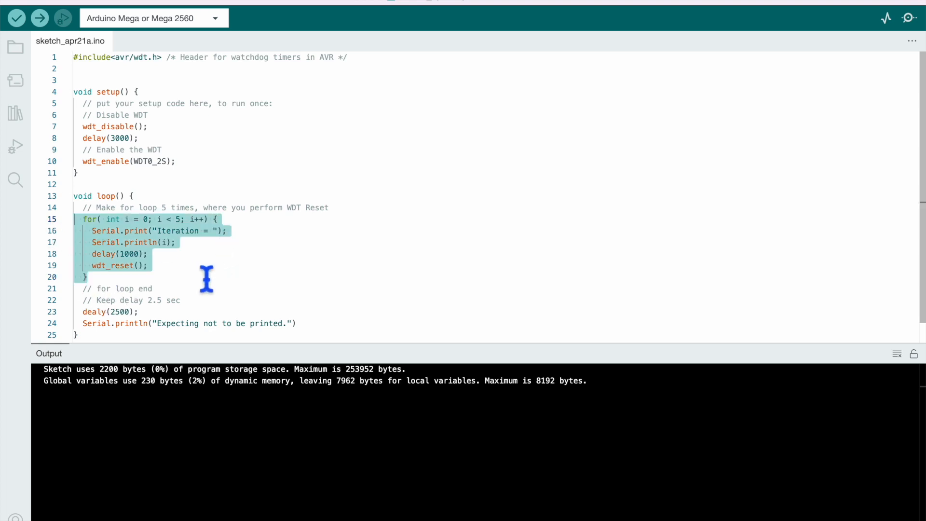
pyautogui.moveTo(136, 301)
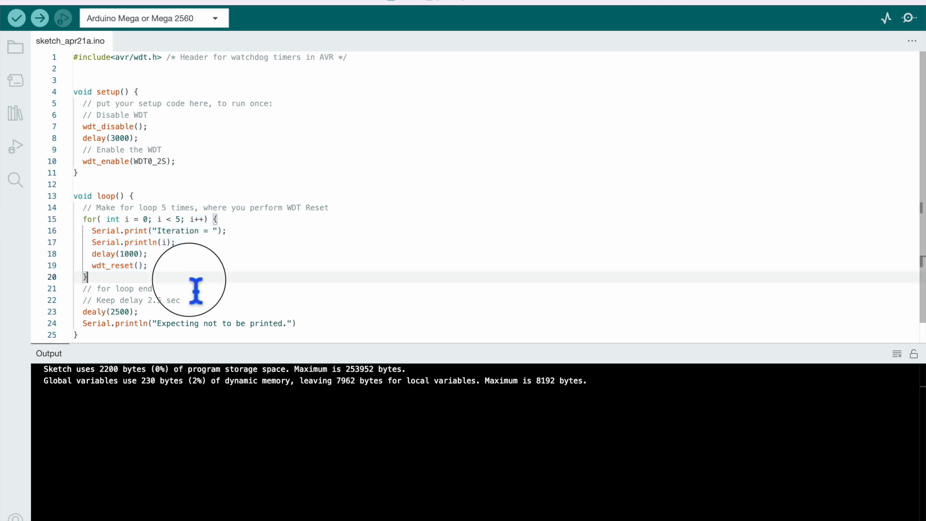
# End the Serial.println("Expecting not to be printed.") line with its missing semicolon.
pyautogui.moveTo(92, 230); pyautogui.dragTo(177, 242)
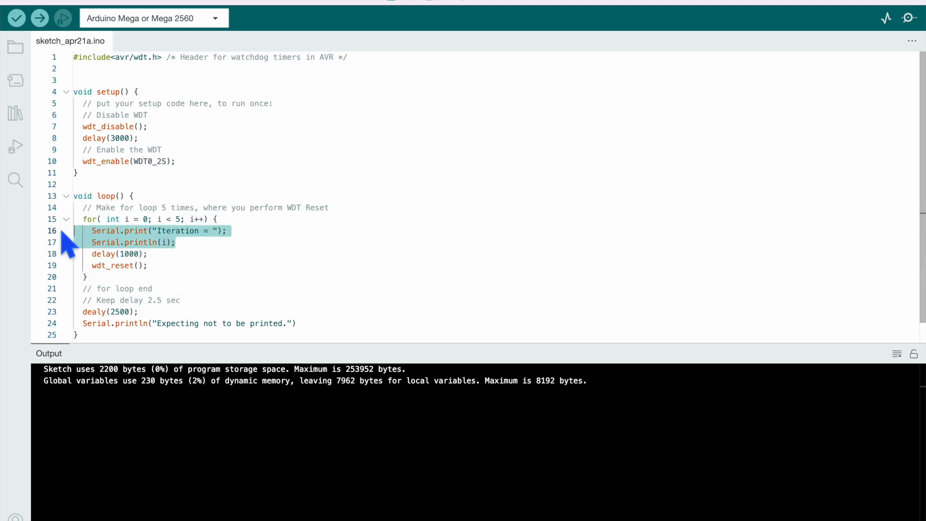
pyautogui.doubleClick(117, 312)
pyautogui.write(';')
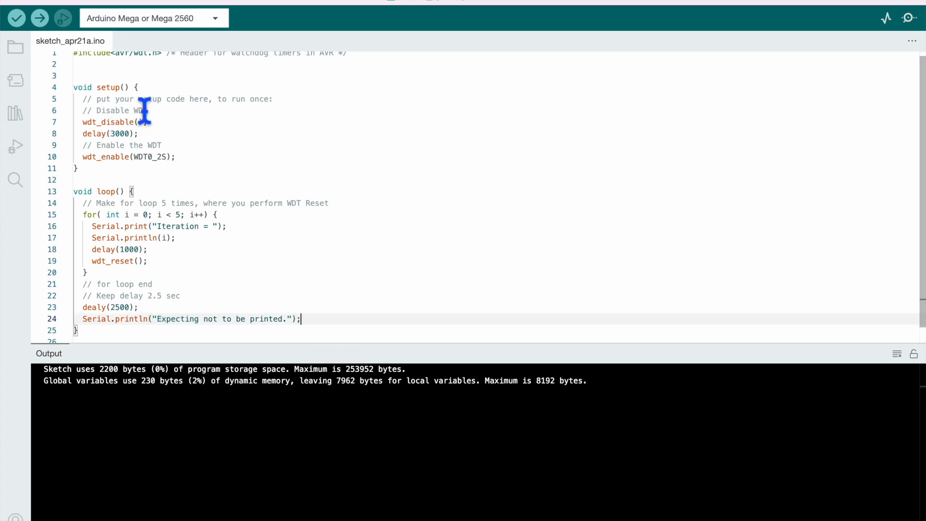
# Add Serial.begin(115200); as the first statement of setup().
pyautogui.press('Enter')
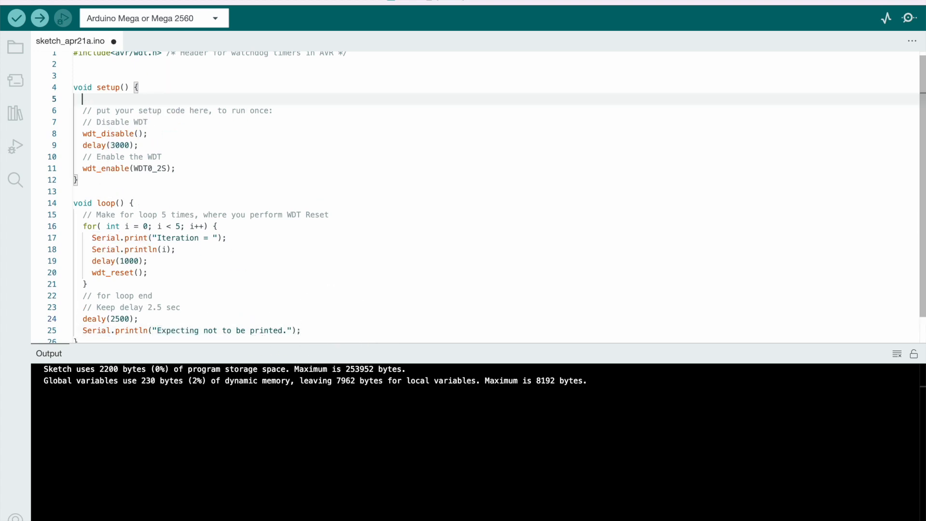
pyautogui.write('Serial.begin(')
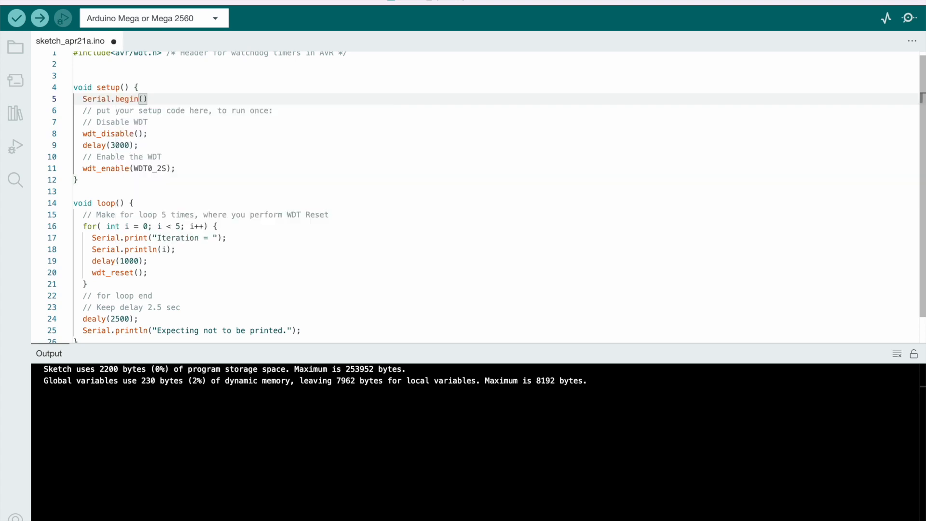
pyautogui.write('115200')
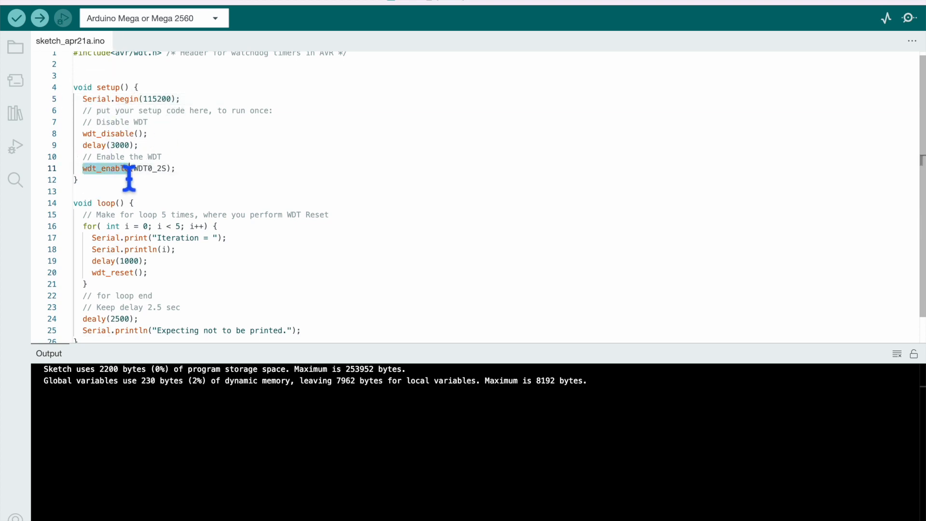
pyautogui.click(86, 284)
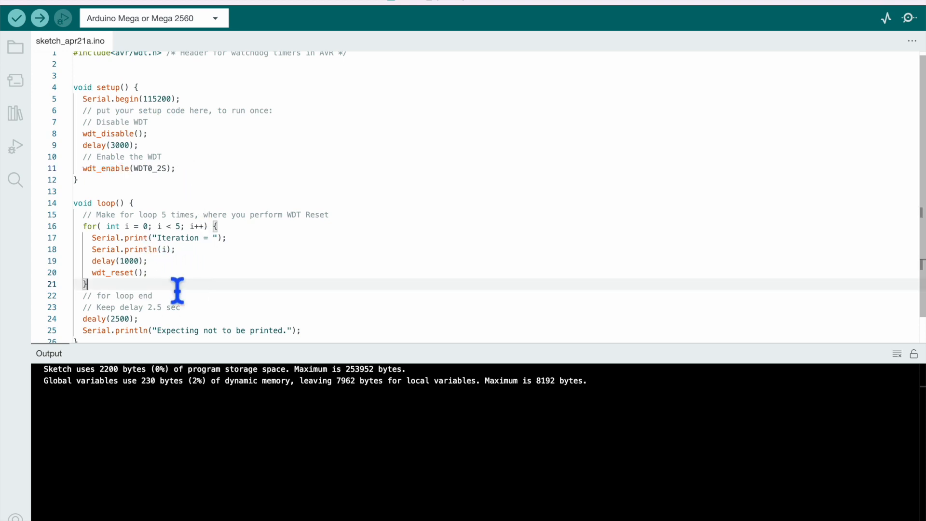
pyautogui.moveTo(137, 298)
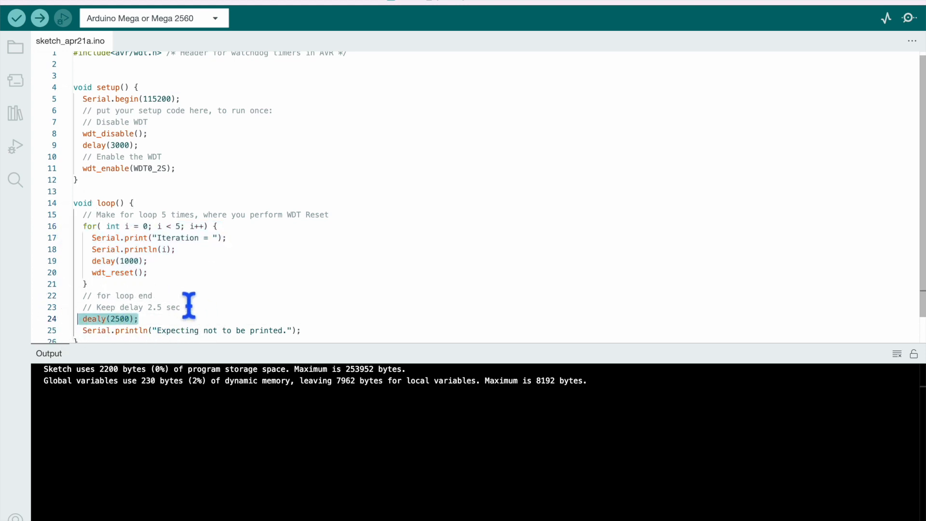
# Print "Loop End" to serial after the for loop's closing brace.
pyautogui.write('Ser')
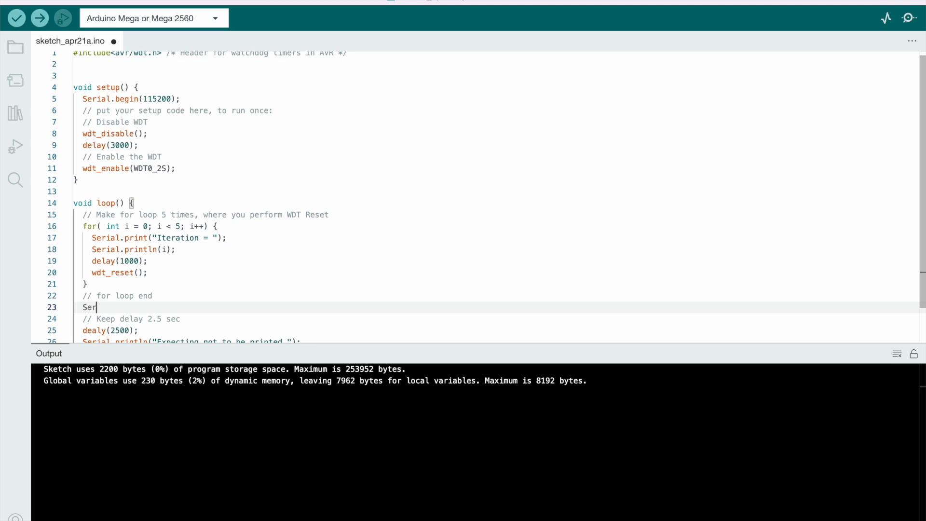
pyautogui.write('ial.println("Loop')
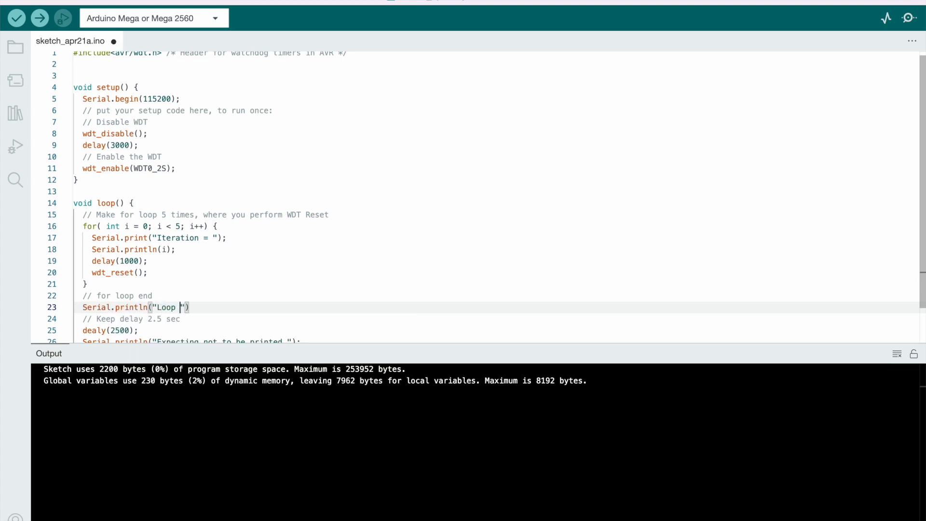
pyautogui.write('End')
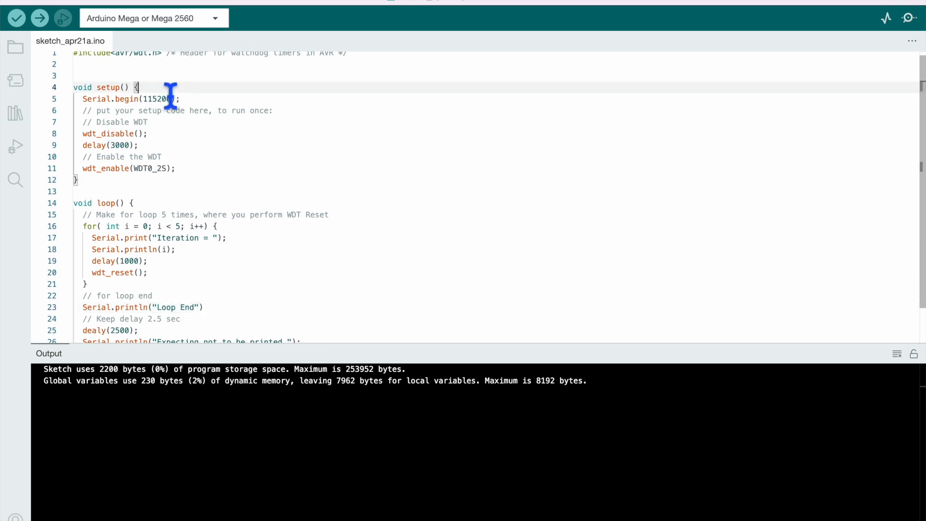
# Print a "Watchdog Reset Demo" announcement after Serial.begin in setup().
pyautogui.write('Serial')
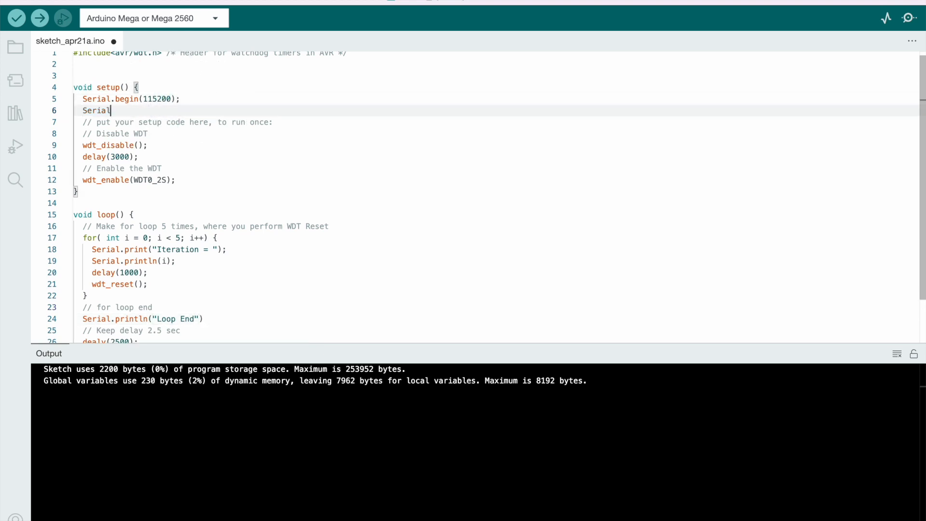
pyautogui.write('.println()')
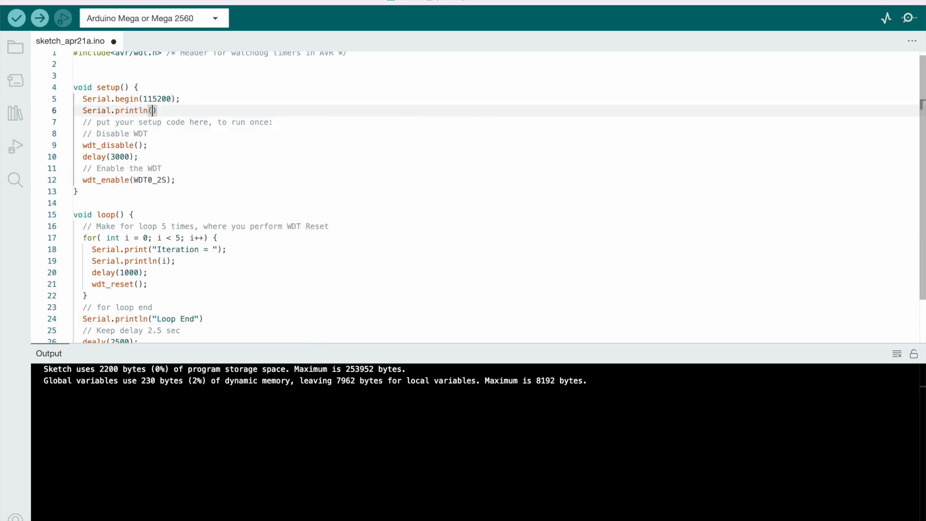
pyautogui.write('"Watch"')
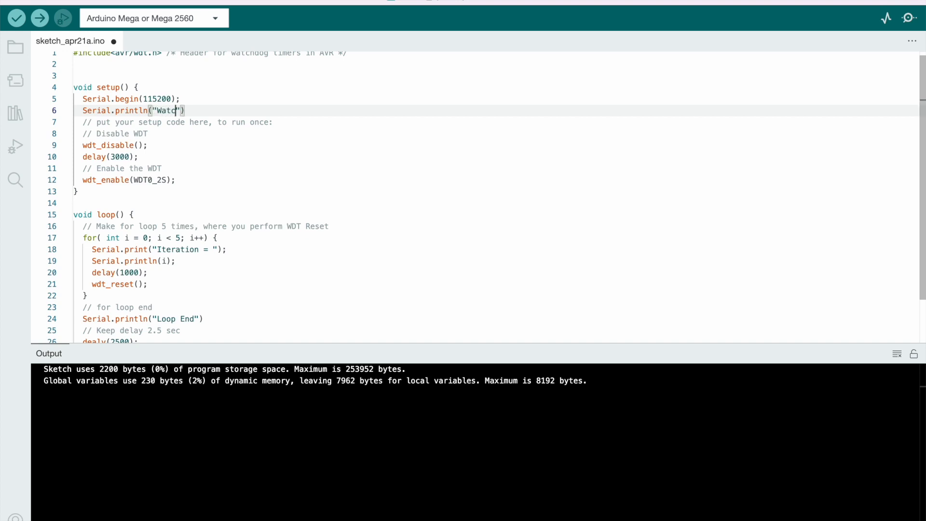
pyautogui.write('hdog Time')
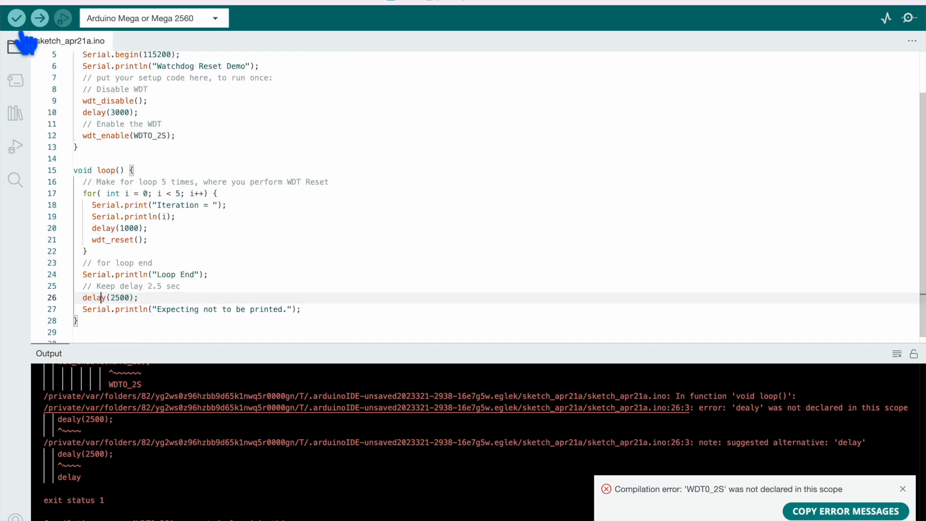
# Recompile the sketch after fixing dealy→delay and the WDTO_2S constant.
pyautogui.click(16, 17)
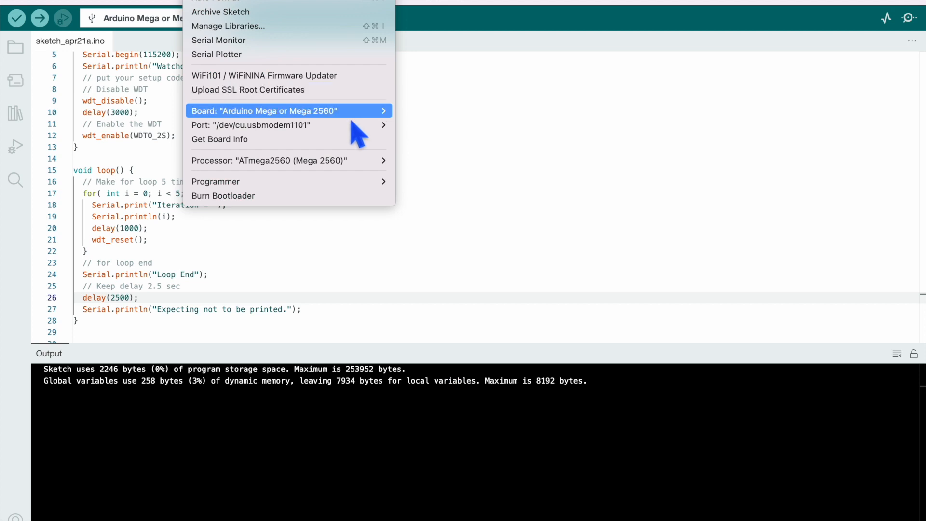
pyautogui.moveTo(265, 110)
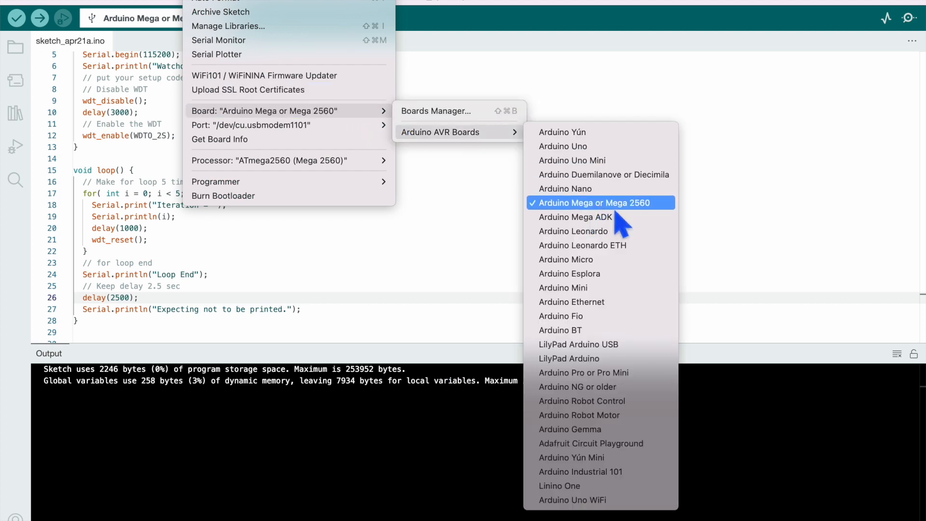
pyautogui.moveTo(667, 228)
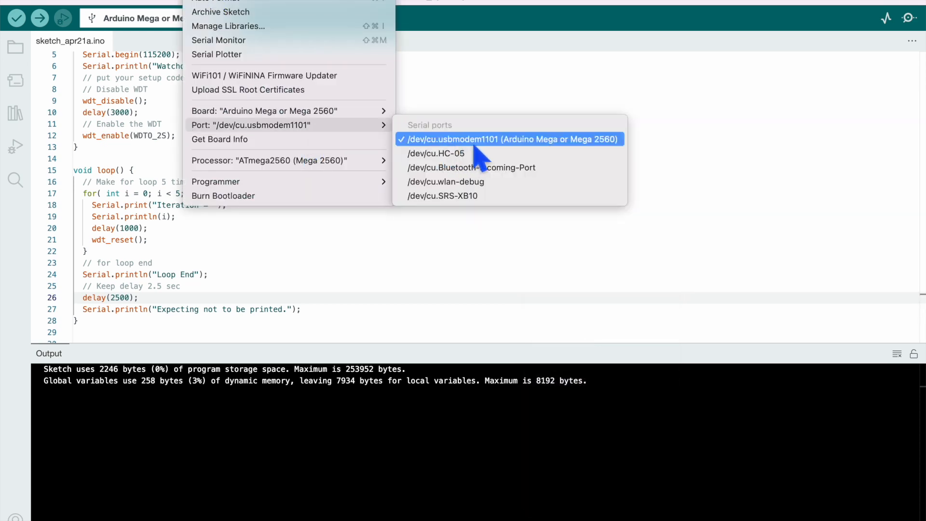
# Select the /dev/cu.usbmodem1101 port for the Mega 2560 and upload the sketch.
pyautogui.click(510, 139)
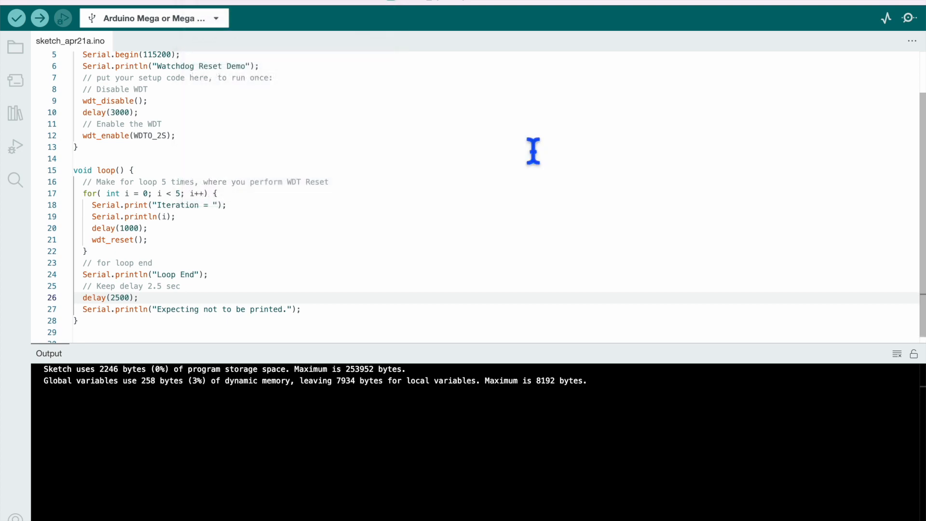
pyautogui.click(40, 18)
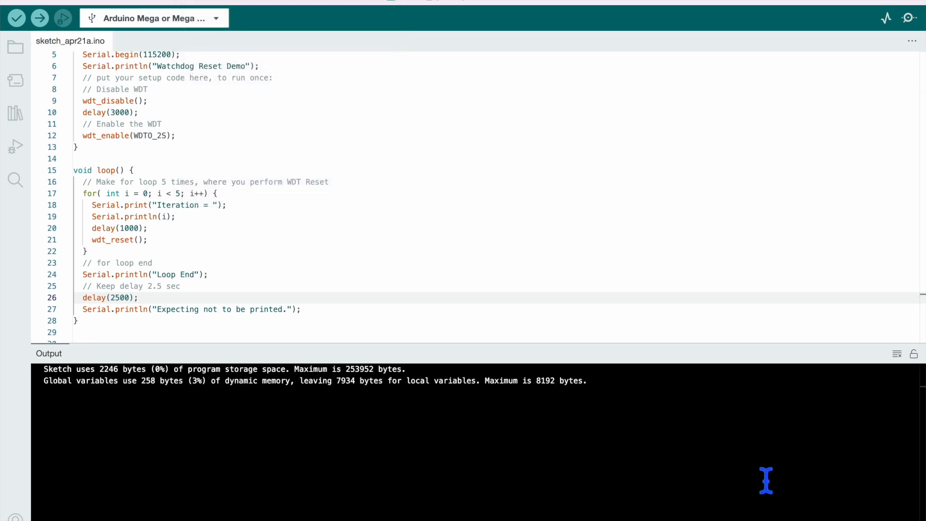
# Open the Serial Monitor at 115200 baud to watch iterations 0–4, Loop End and the watchdog restart.
pyautogui.click(203, 3)
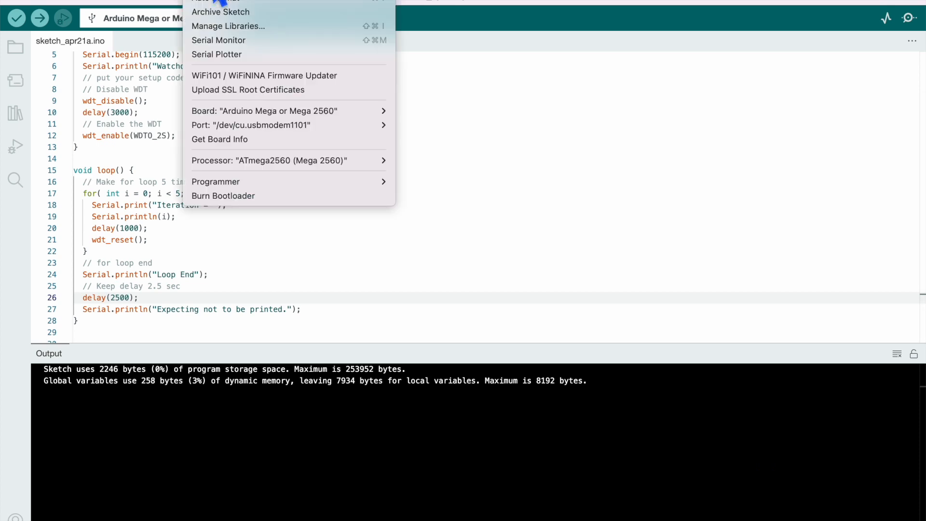
pyautogui.click(218, 40)
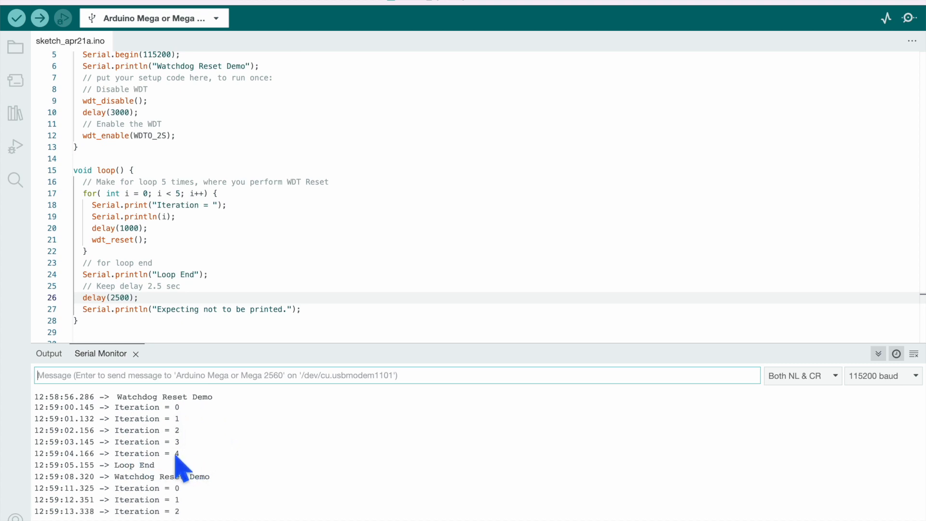
pyautogui.moveTo(130, 476)
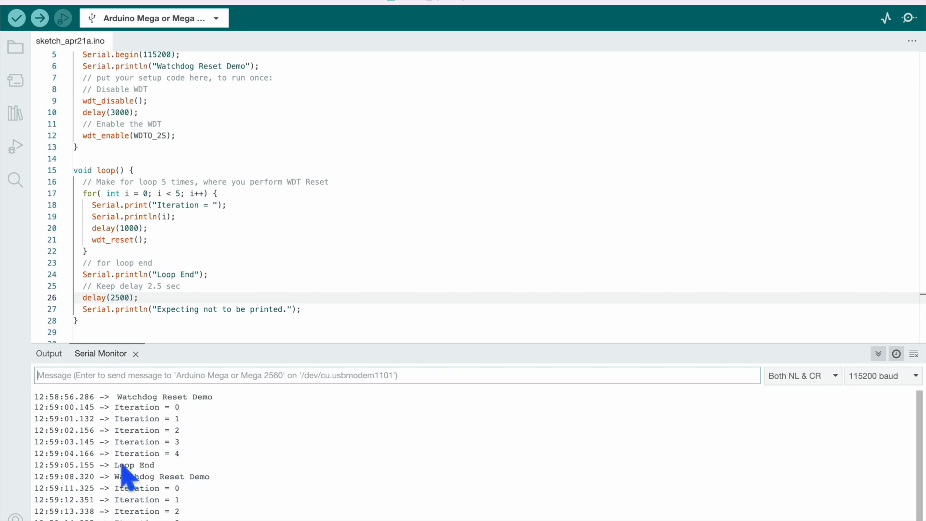